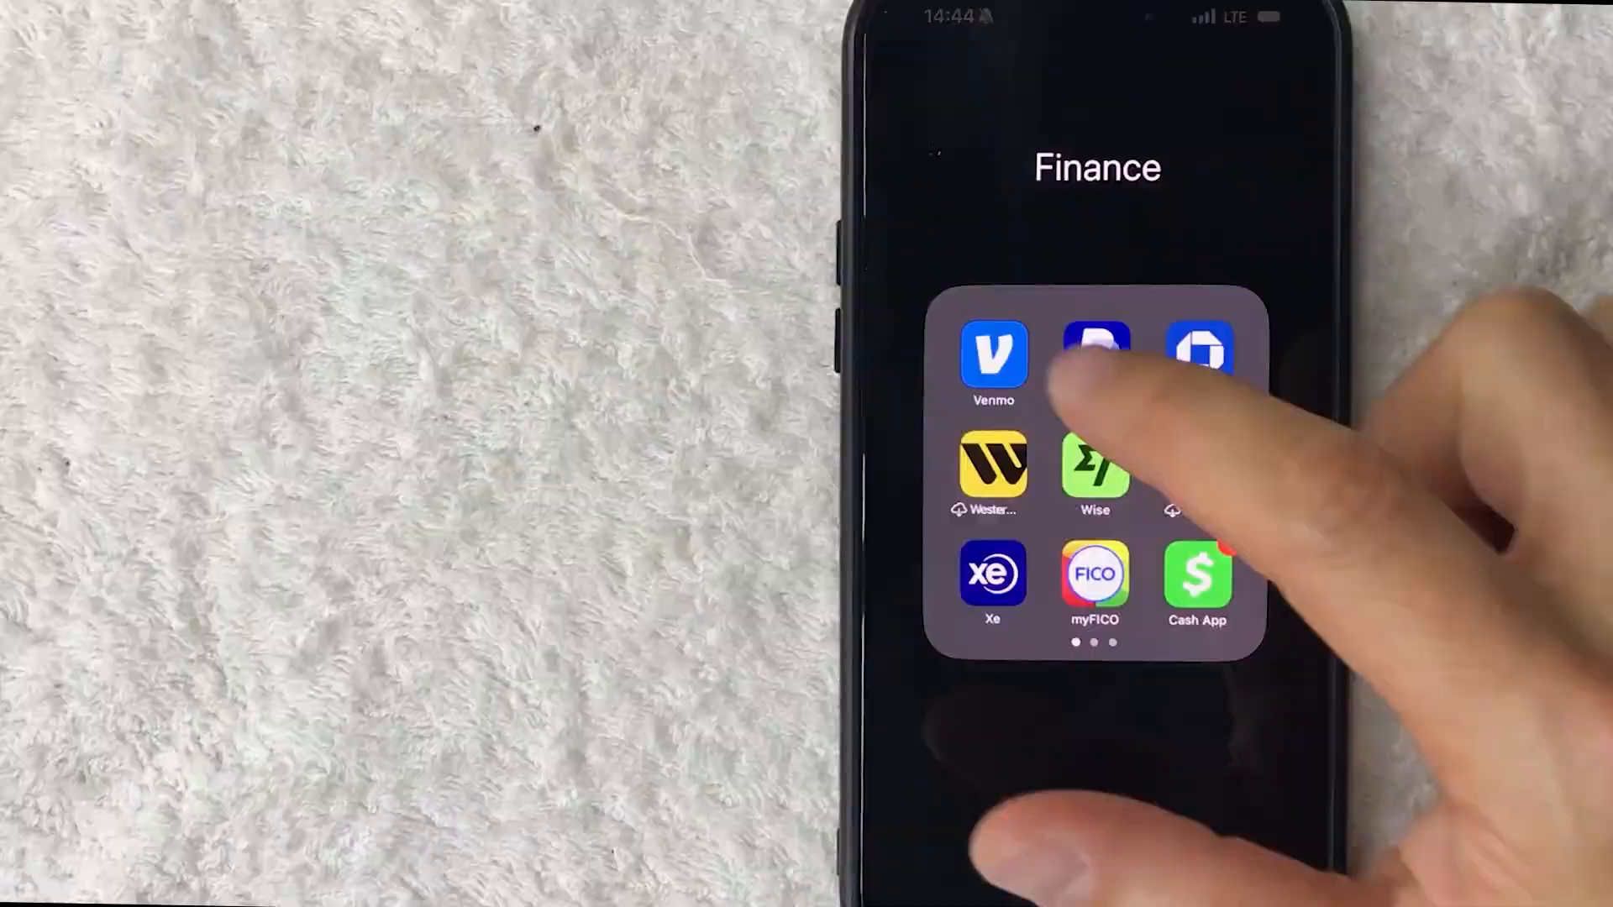
Launch Venmo from the Finance folder on the Home Screen
{"action": "left_click", "coordinate": [991, 358]}
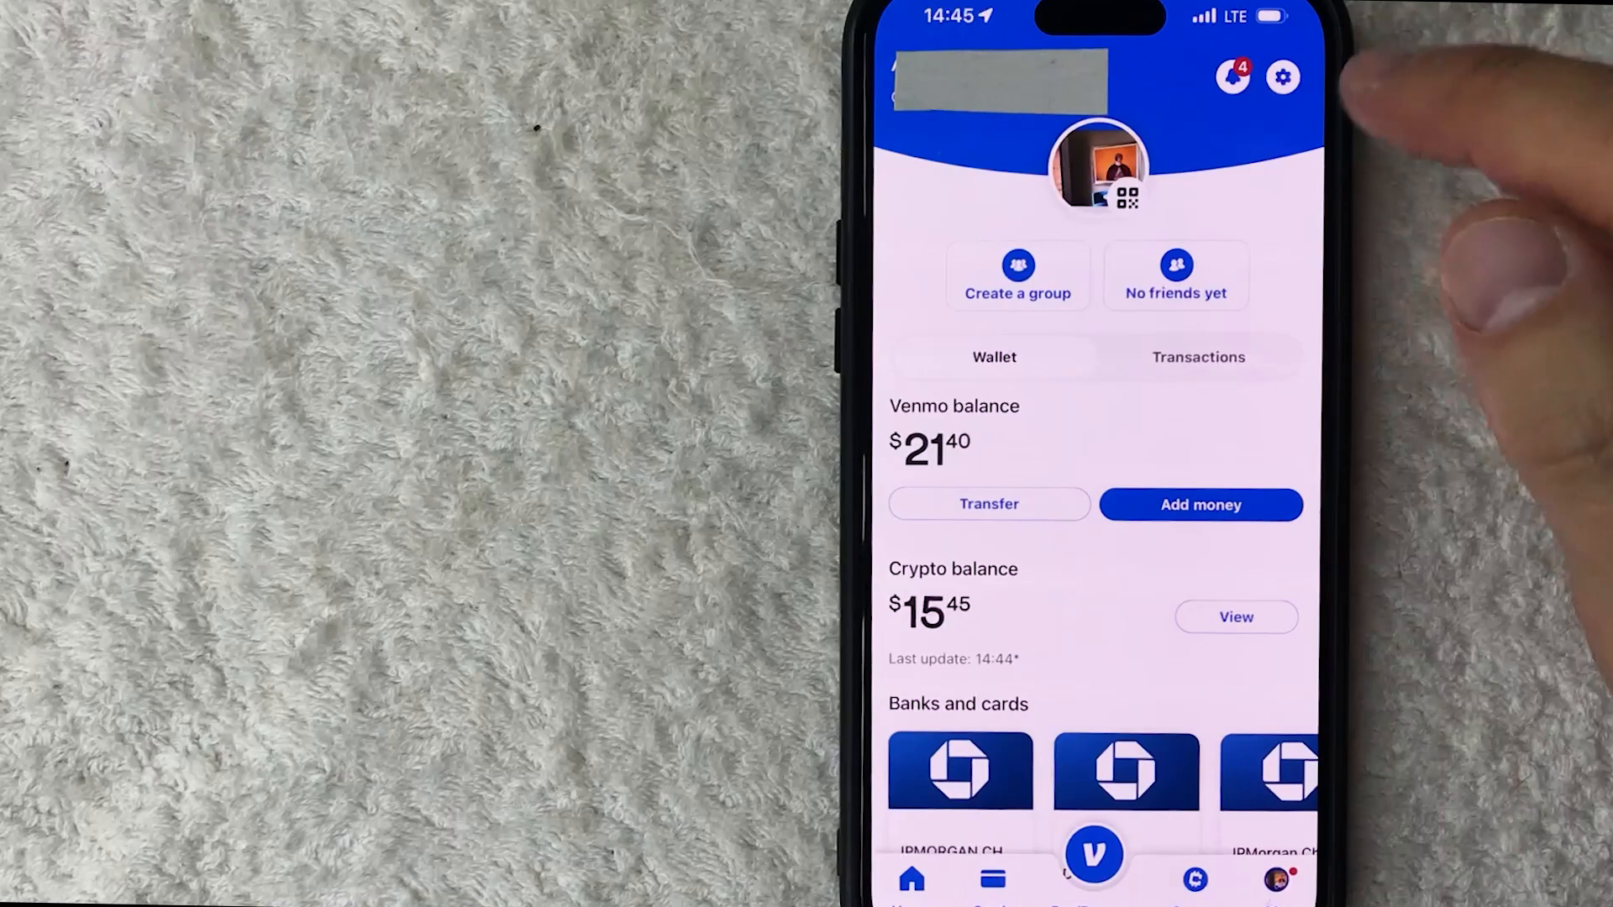
Open Venmo's settings from the Me tab's gear icon
{"action": "left_click", "coordinate": [1283, 77]}
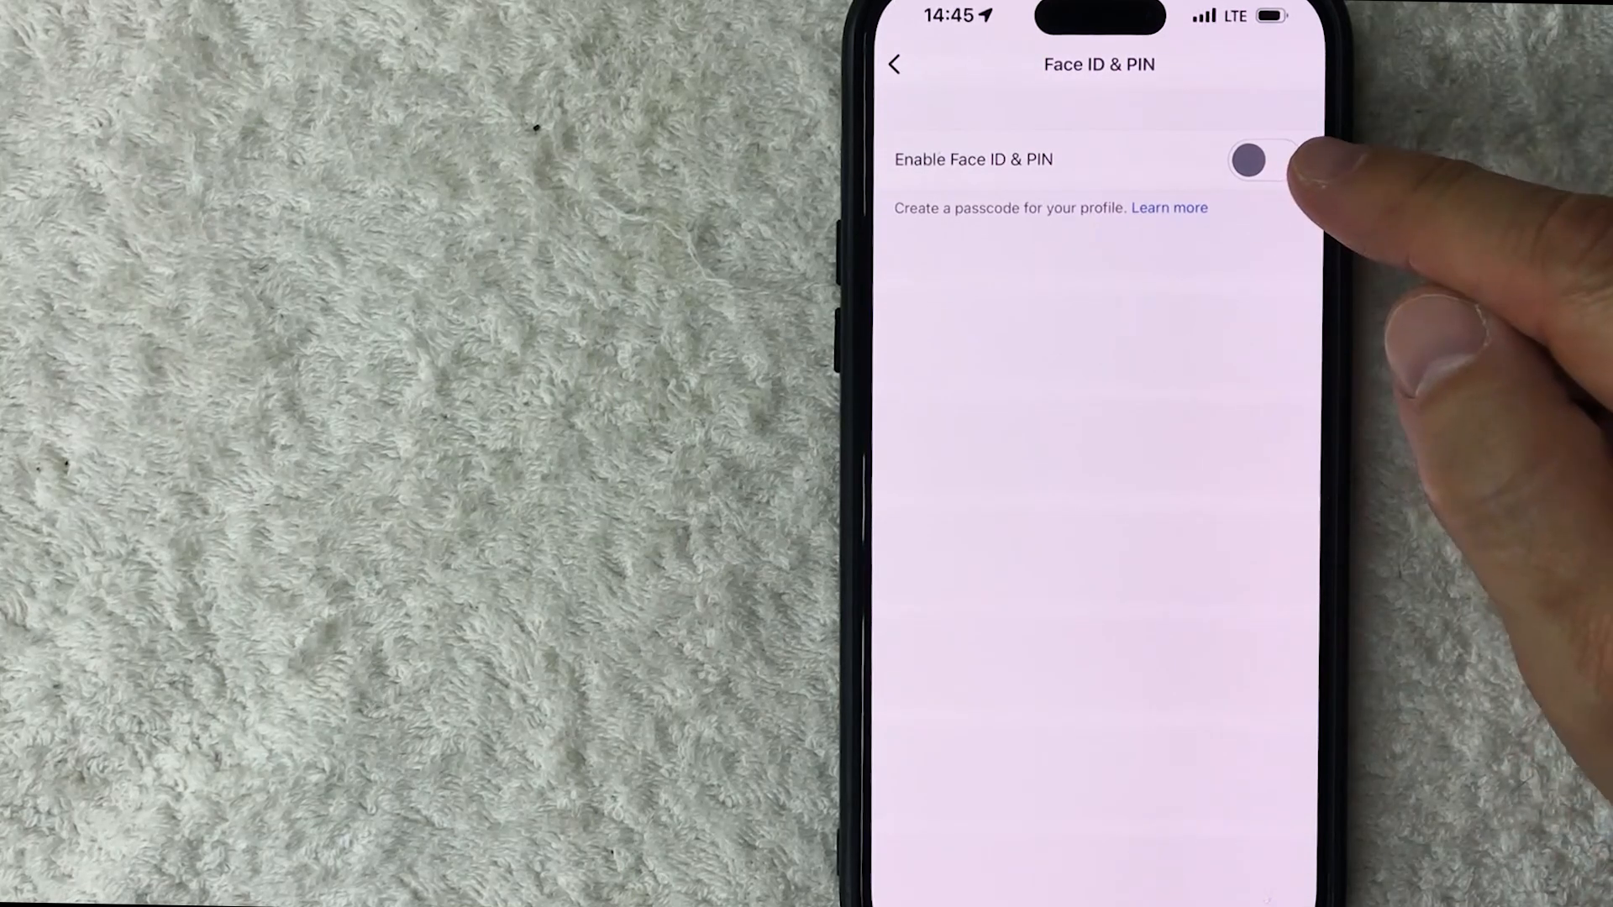
Switch on Enable Face ID & PIN to reach the new passcode prompt
{"action": "left_click", "coordinate": [1266, 160]}
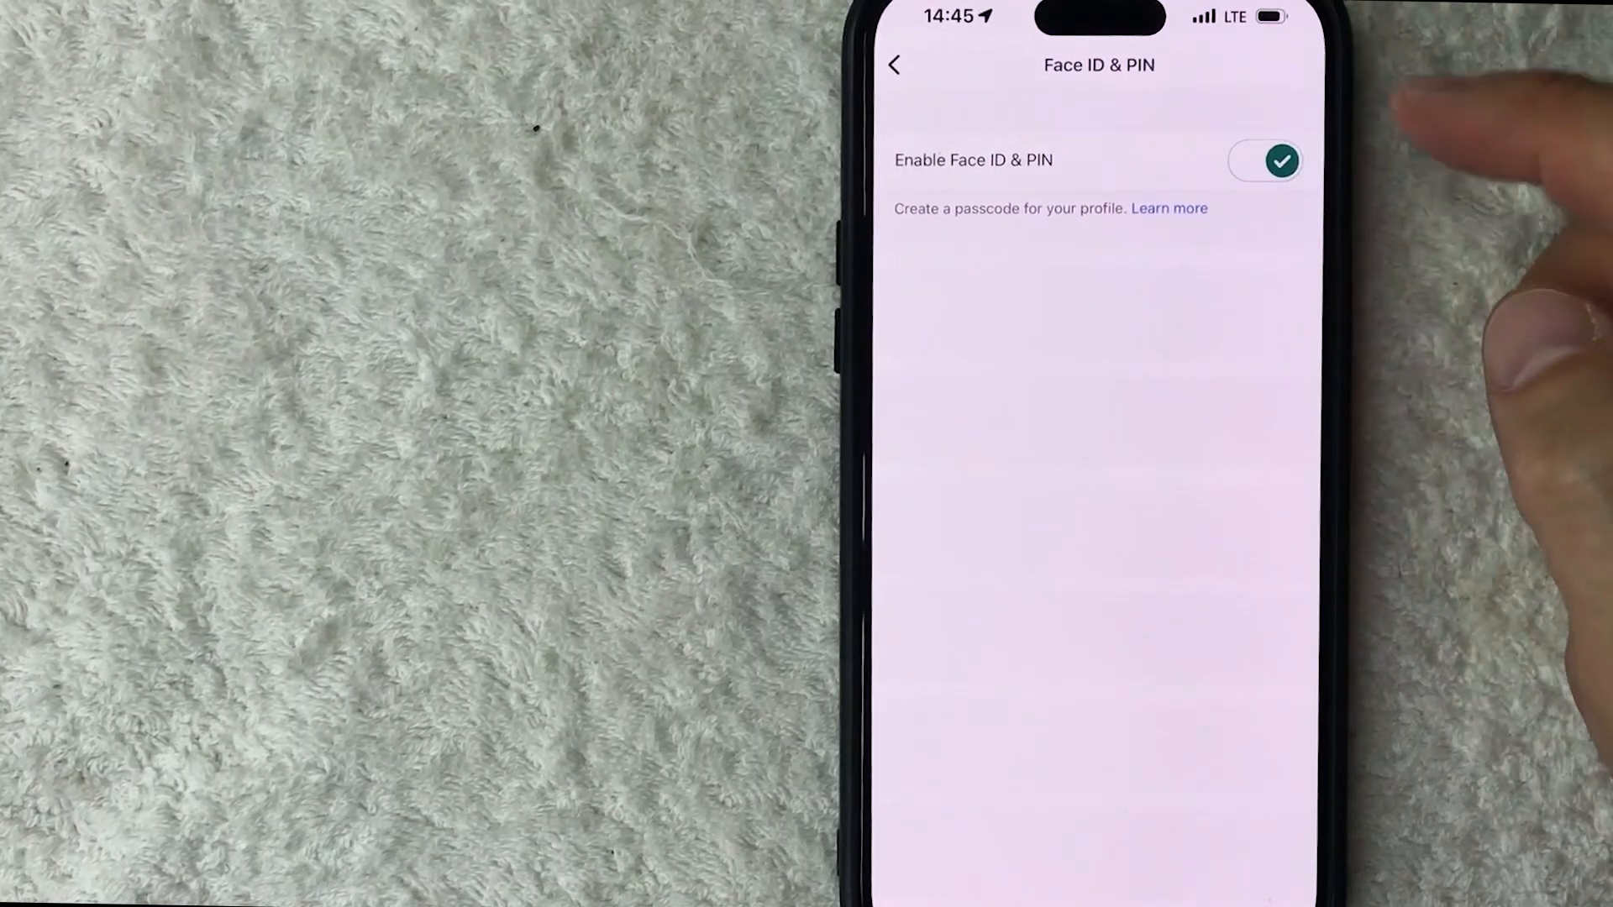
{"action": "left_click", "coordinate": [1266, 161]}
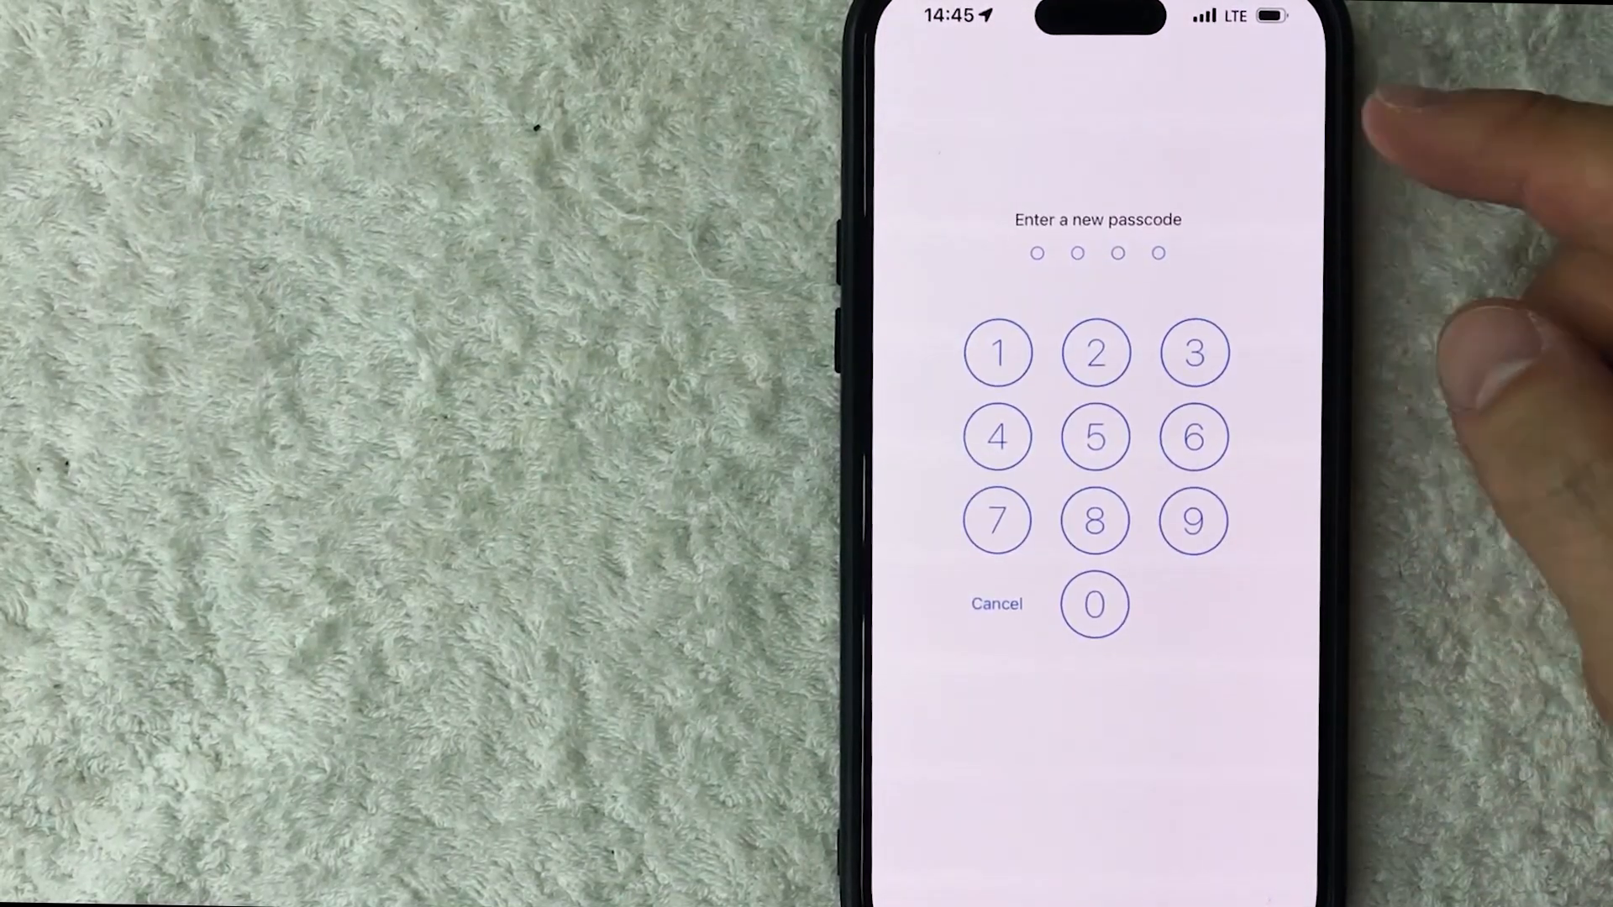